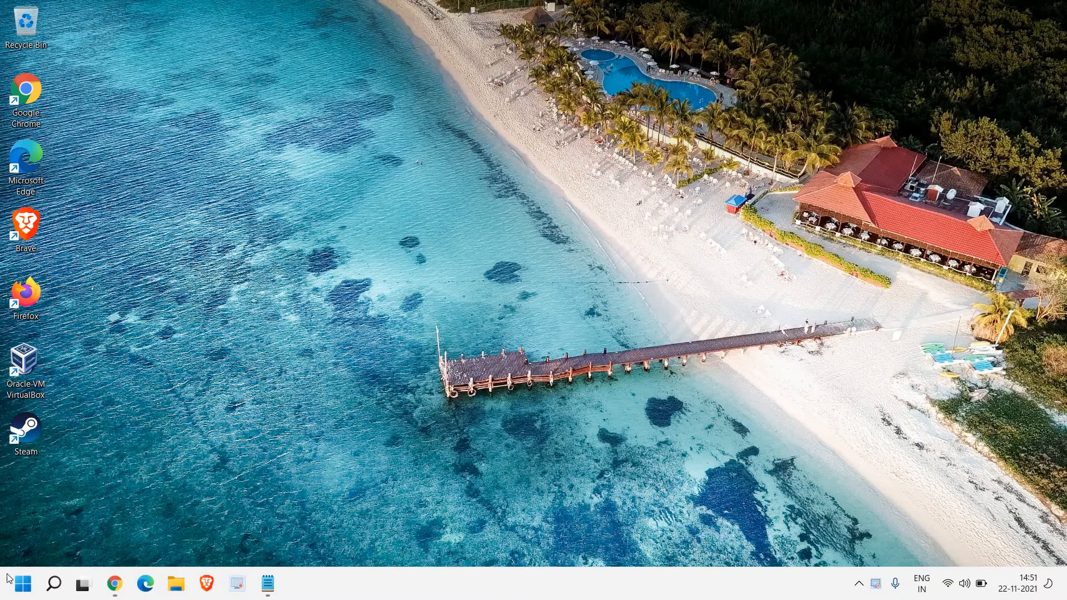
- Open the Settings app from the Start button's power user menu
{"action": "right_click", "coordinate": [22, 583]}
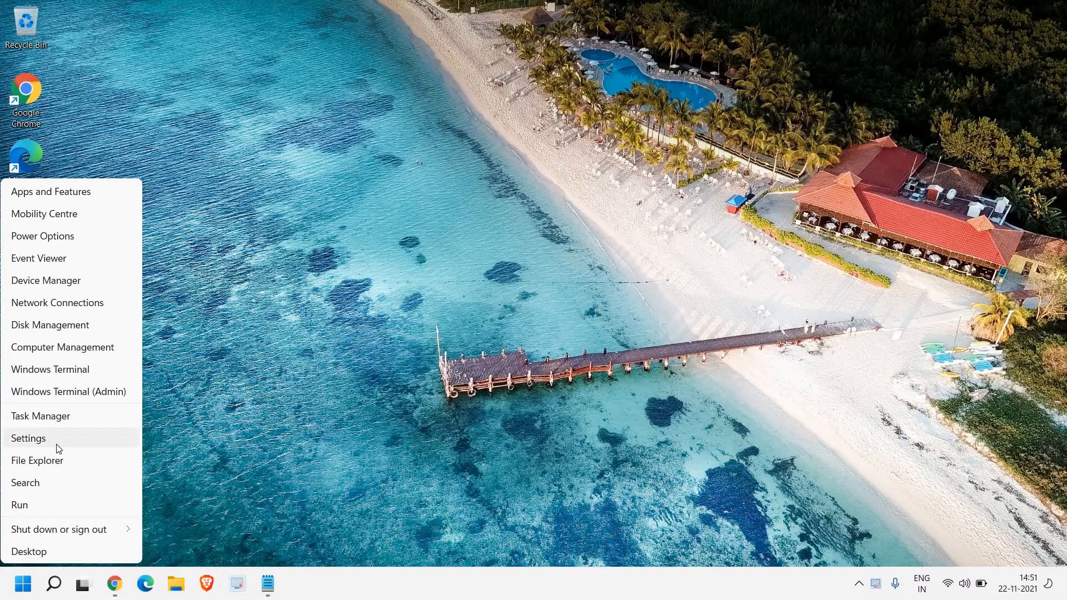
{"action": "left_click", "coordinate": [29, 438]}
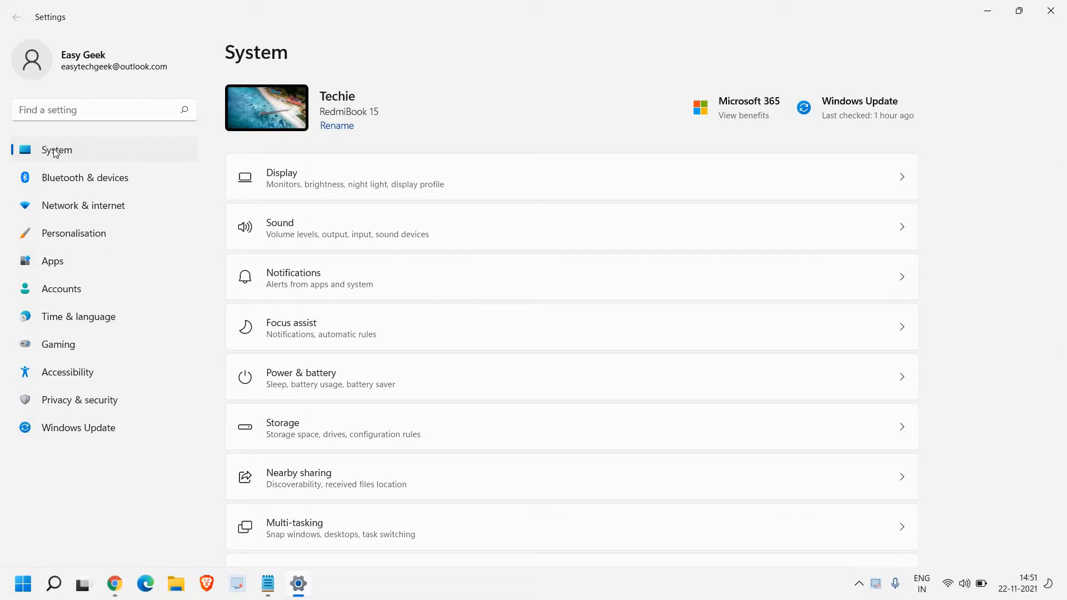
{"action": "mouse_move", "coordinate": [281, 159]}
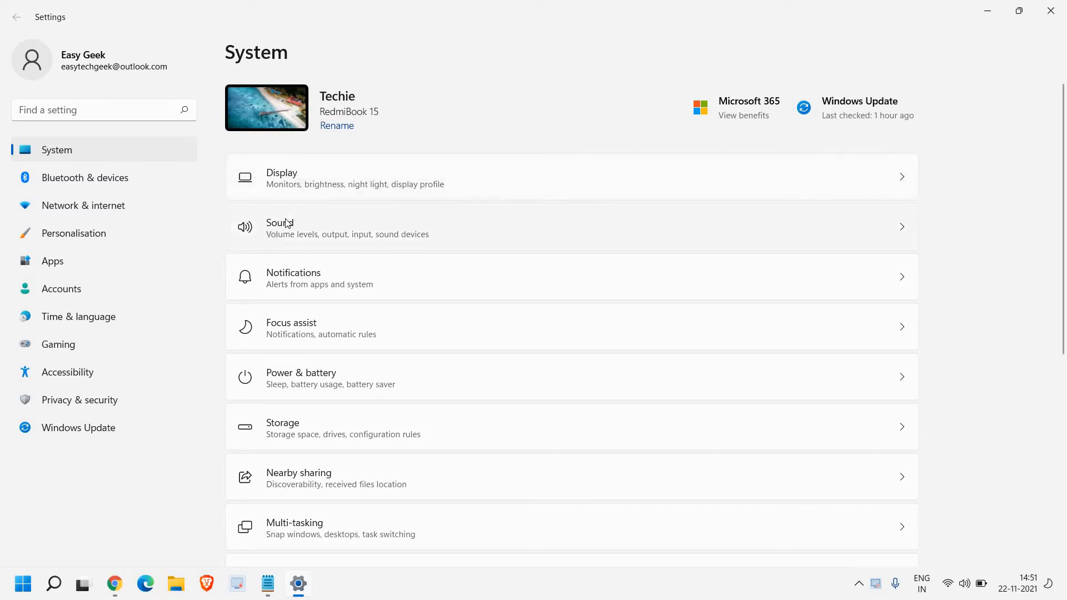
{"action": "mouse_move", "coordinate": [306, 181]}
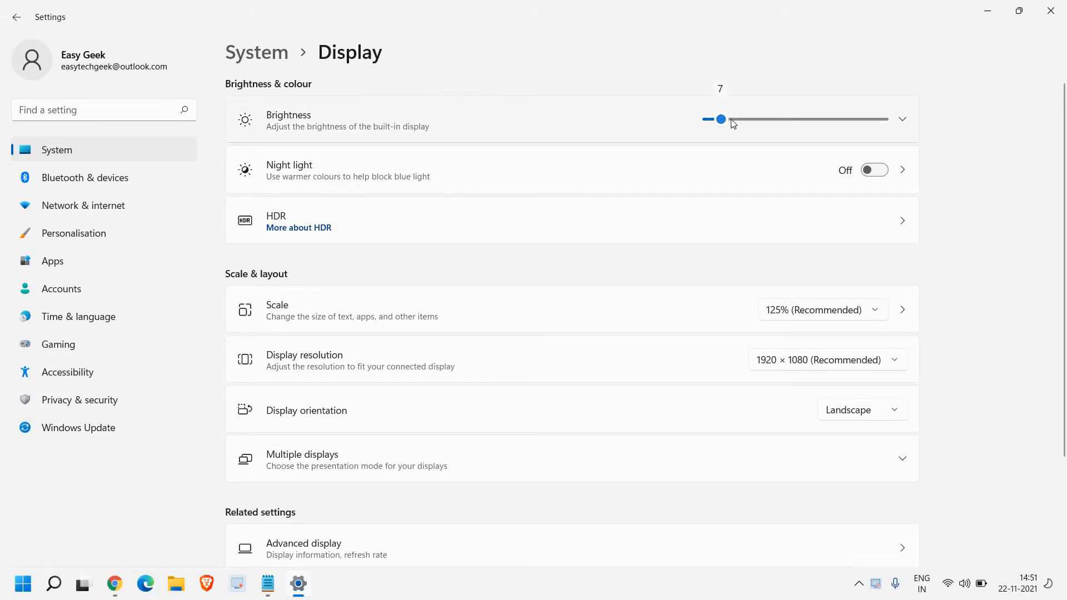
- Nudge the Brightness slider on the Display page, leaving 1920 × 1080 resolution unchanged
{"action": "left_click_drag", "start_coordinate": [721, 118], "coordinate": [723, 119]}
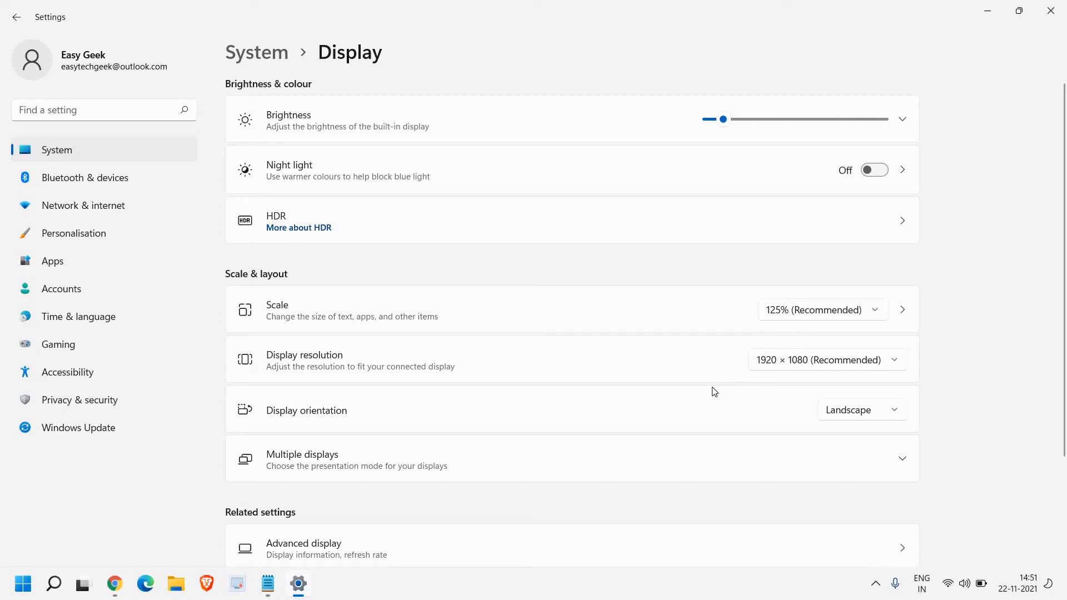
{"action": "mouse_move", "coordinate": [787, 366]}
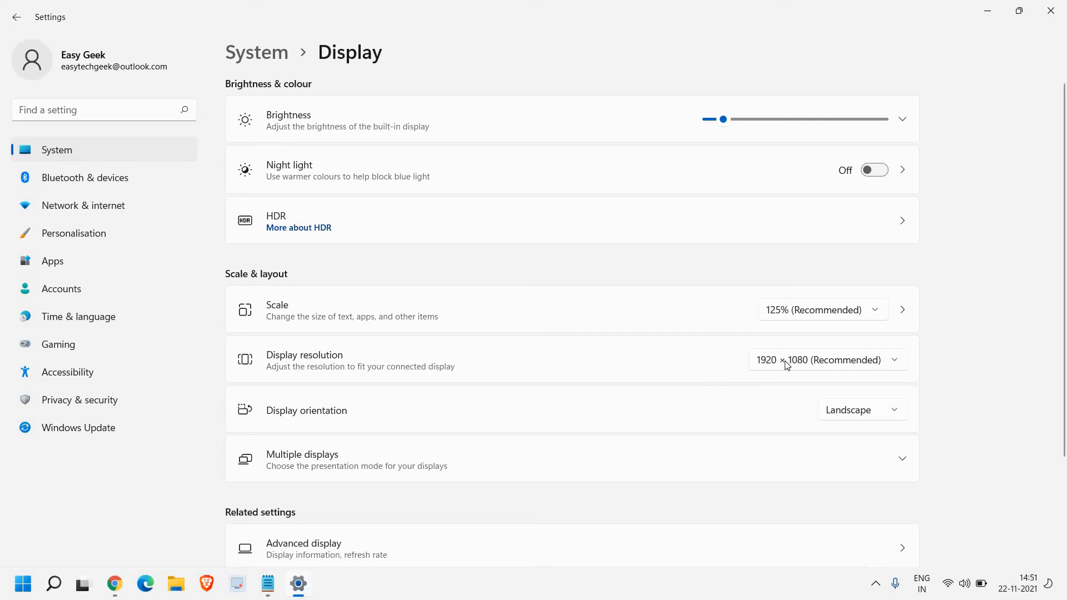
{"action": "left_click", "coordinate": [827, 359]}
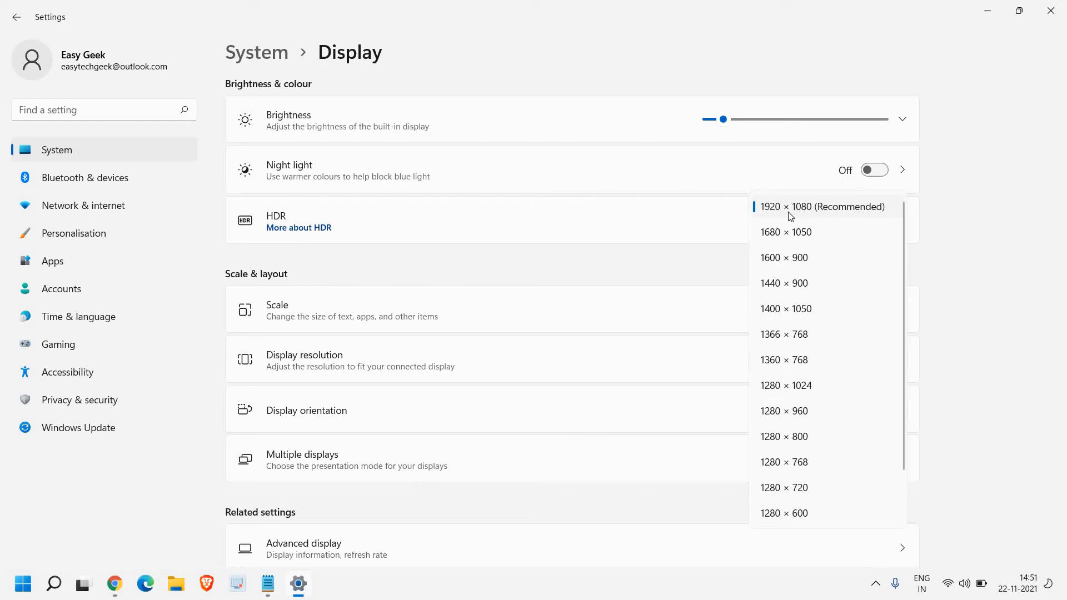
{"action": "mouse_move", "coordinate": [832, 211]}
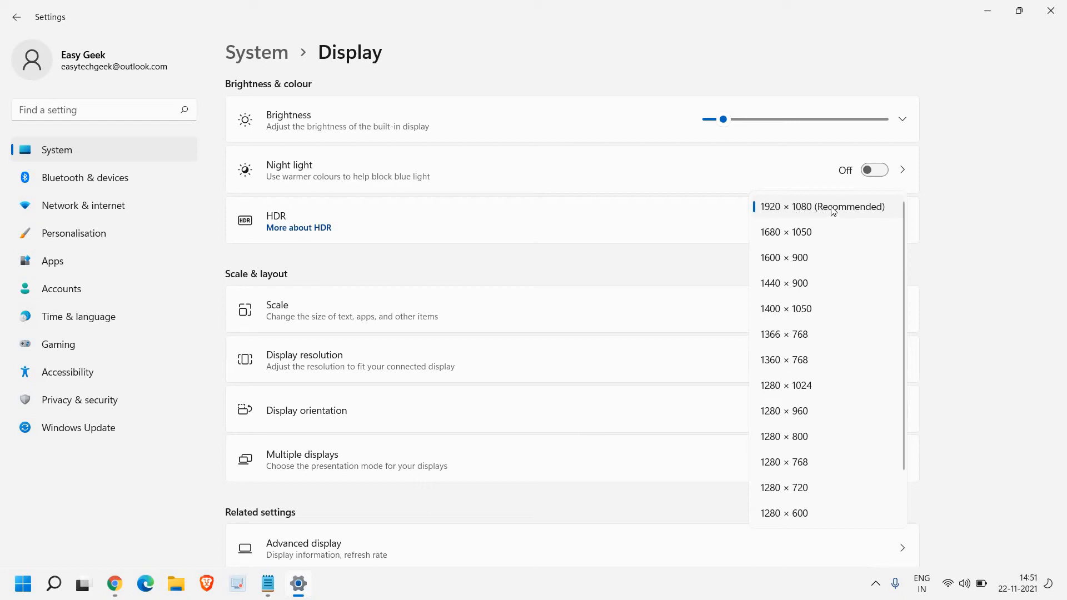
{"action": "mouse_move", "coordinate": [862, 210]}
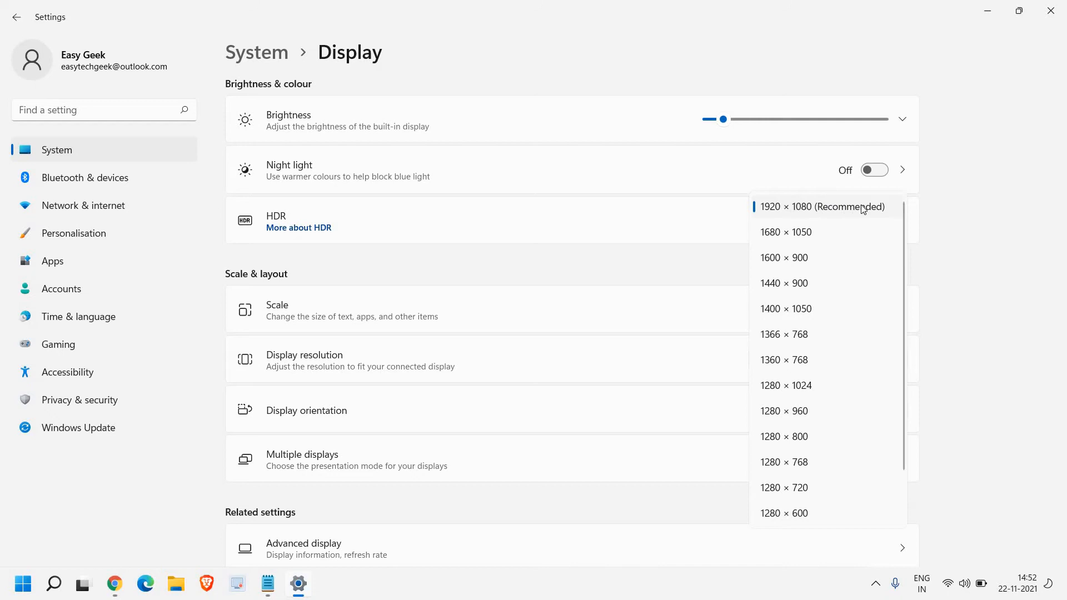
{"action": "left_click", "coordinate": [821, 207]}
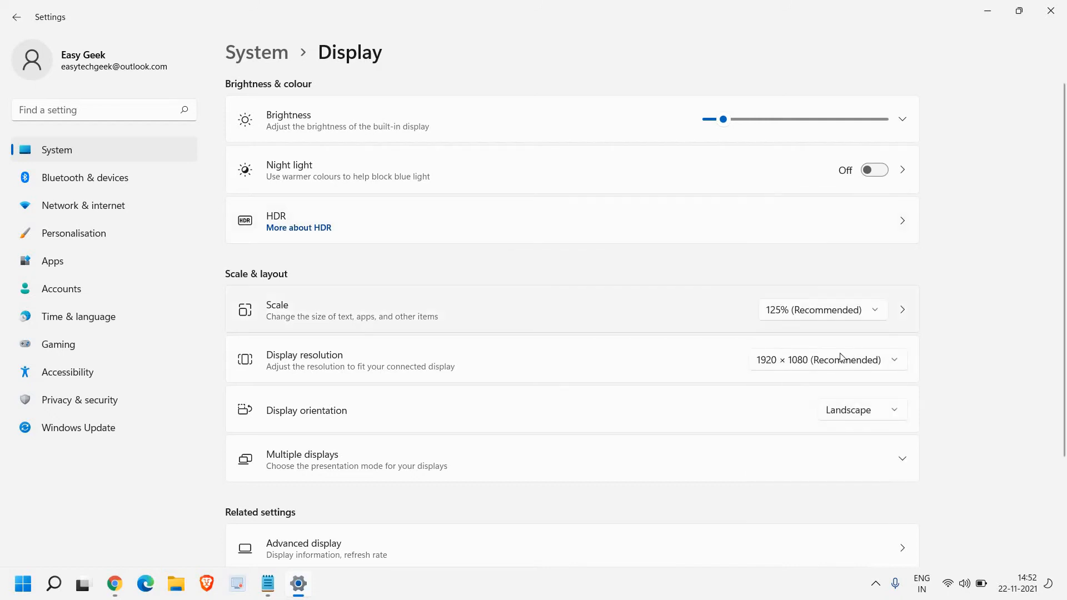
{"action": "left_click", "coordinate": [826, 359]}
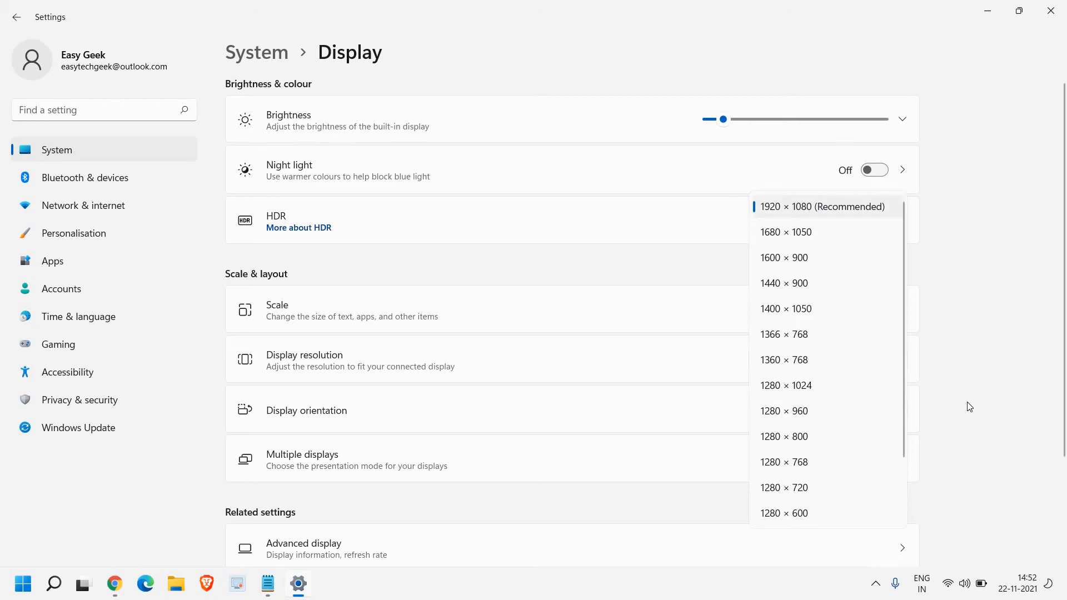
{"action": "left_click", "coordinate": [822, 206]}
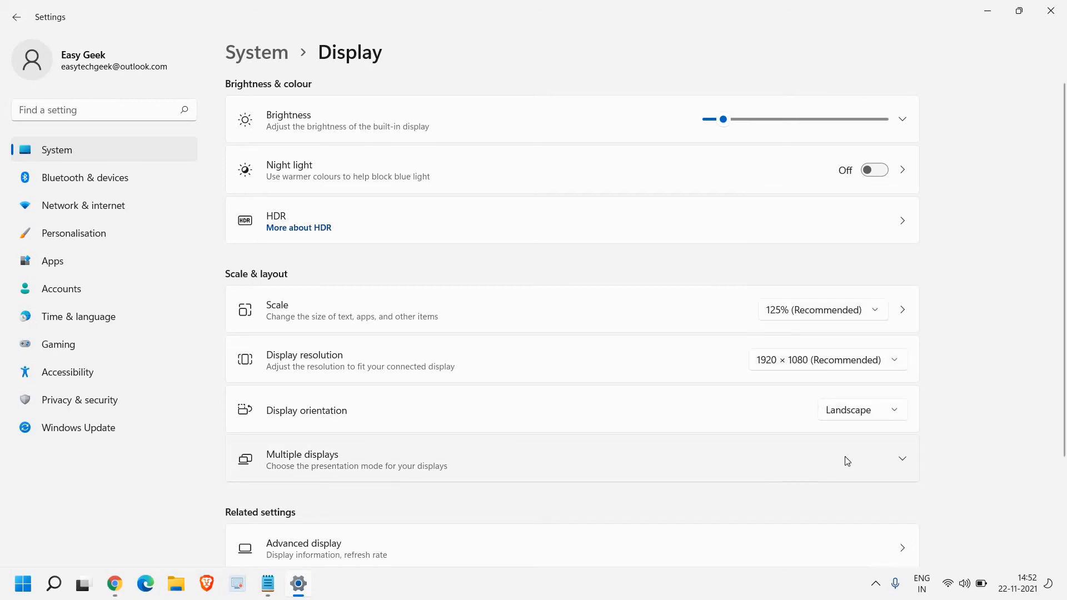
- Scroll down the Display page to reveal the Graphics entry under Related settings
{"action": "scroll", "scroll_direction": "down", "scroll_amount": 3}
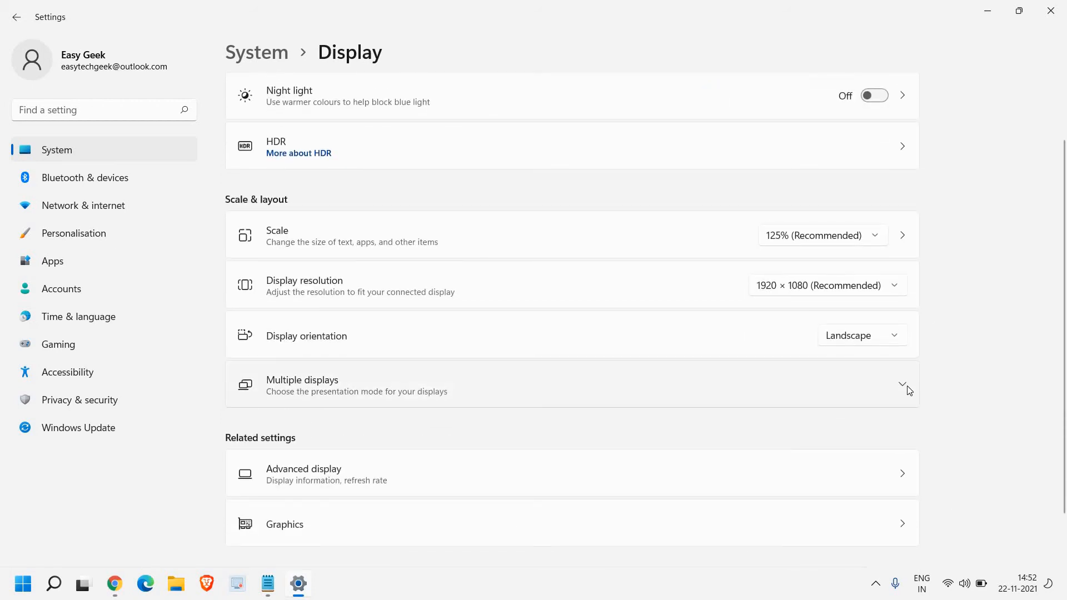
{"action": "scroll", "scroll_direction": "down", "scroll_amount": 3}
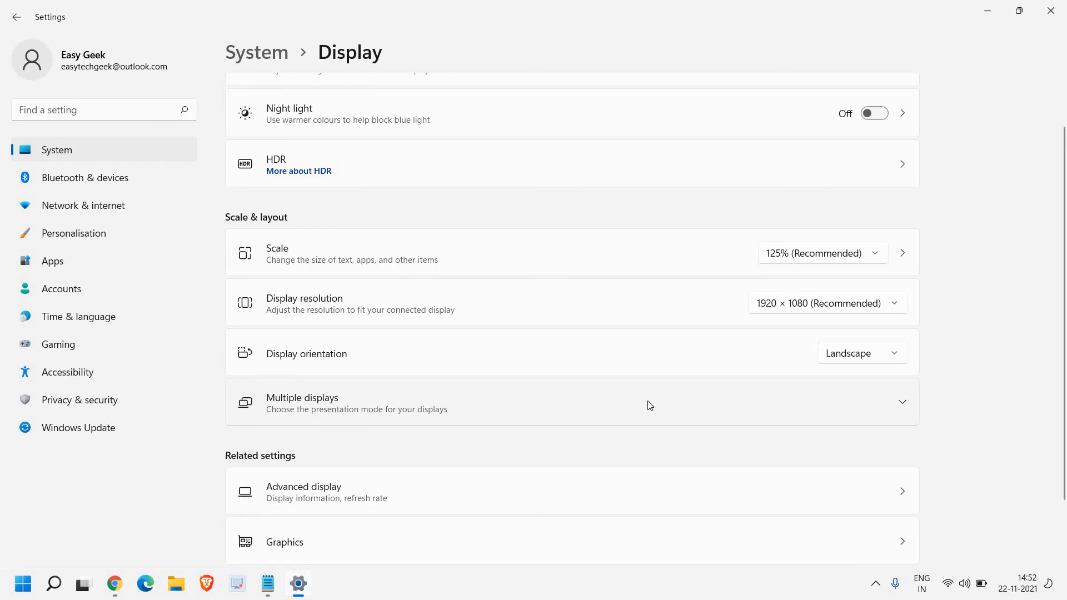
{"action": "mouse_move", "coordinate": [975, 10]}
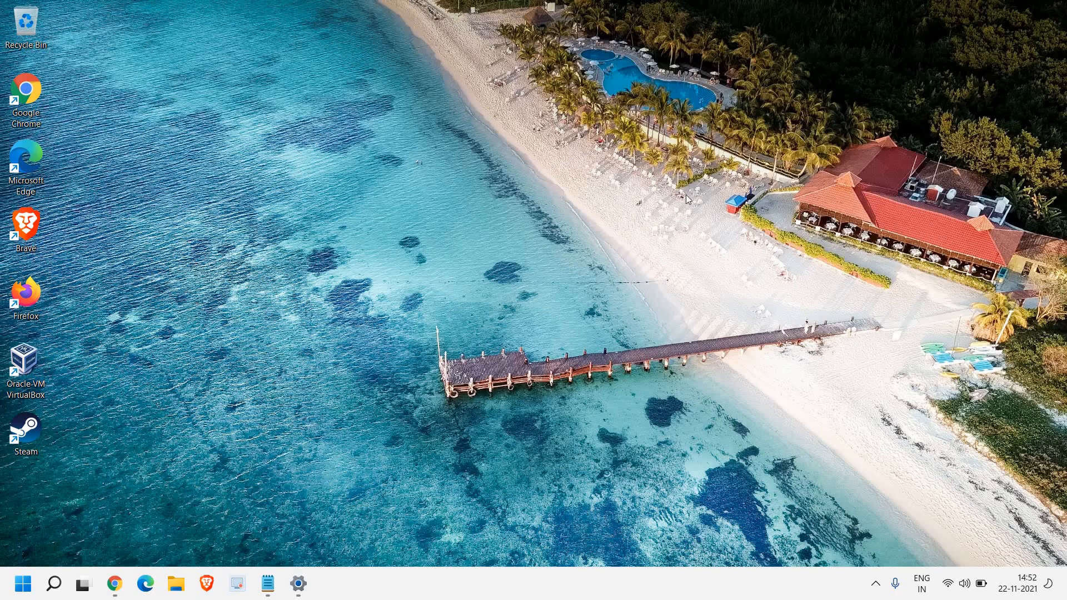
{"action": "mouse_move", "coordinate": [406, 196]}
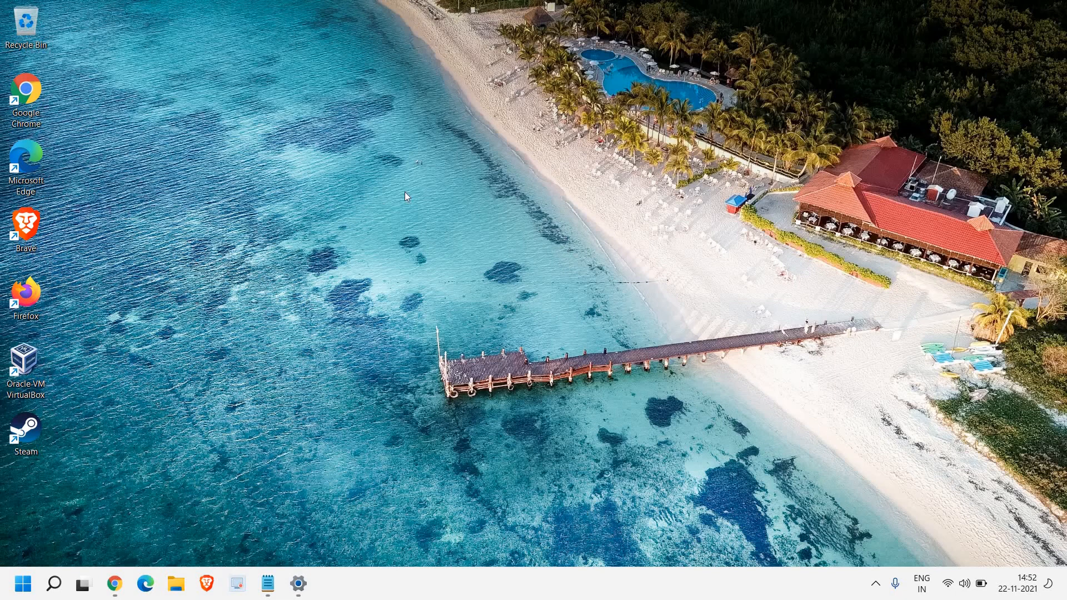